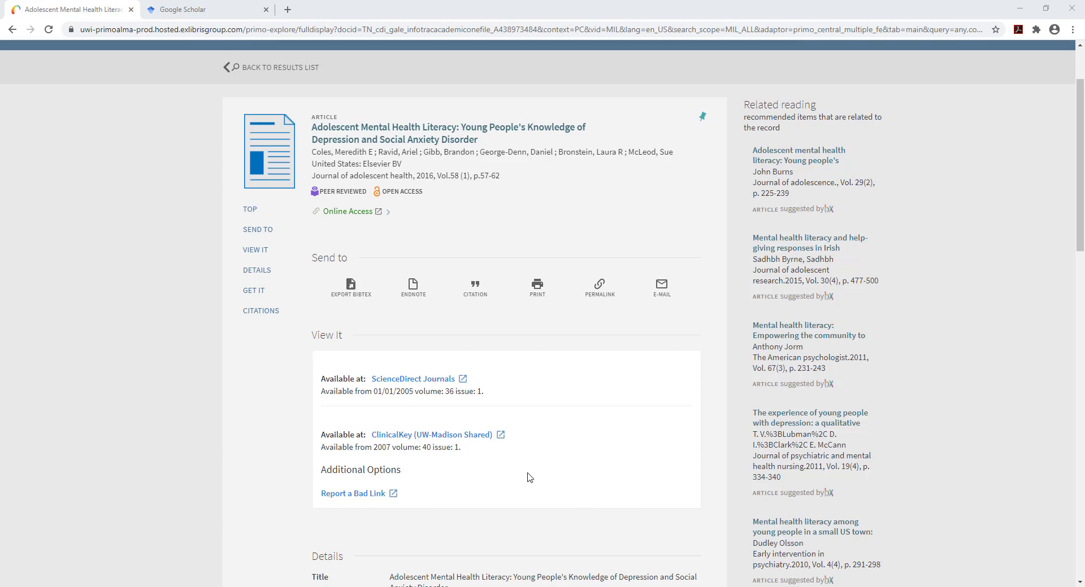
mouse_move(463, 223)
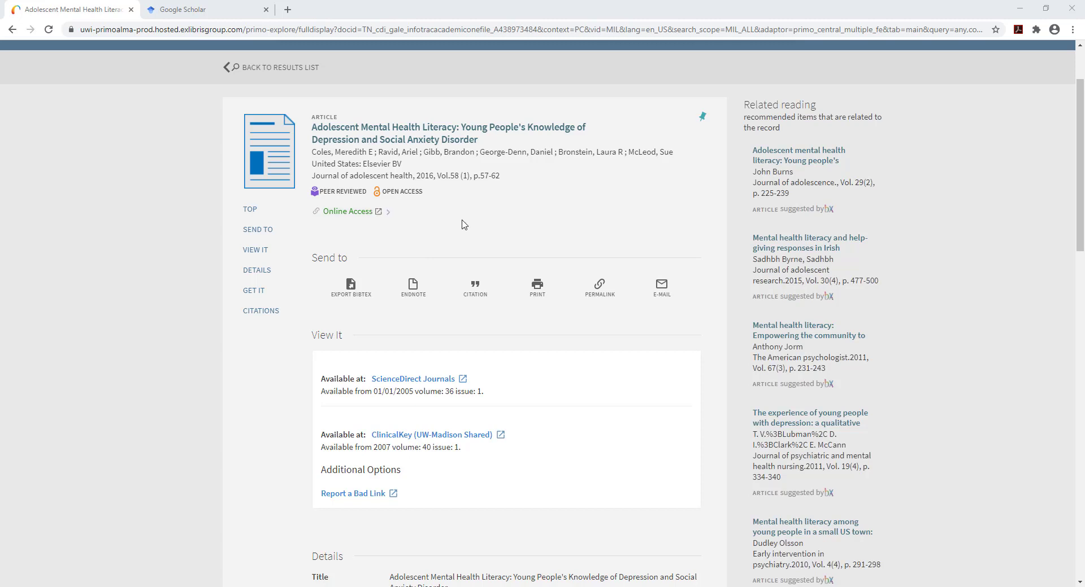
mouse_move(489, 150)
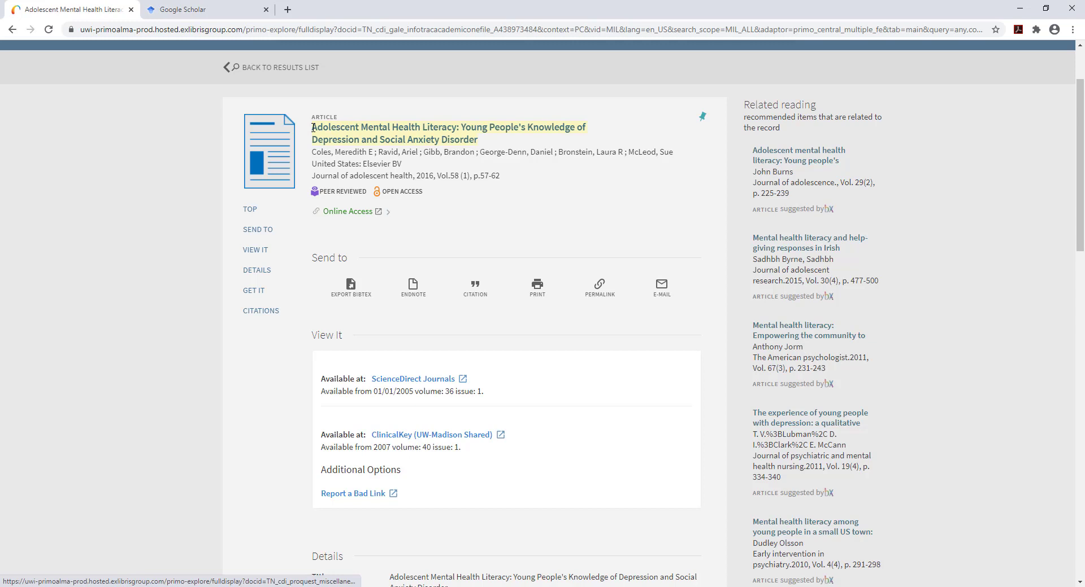
Bring the Google Scholar page forward so the copied article title can be pasted.
left_click(207, 9)
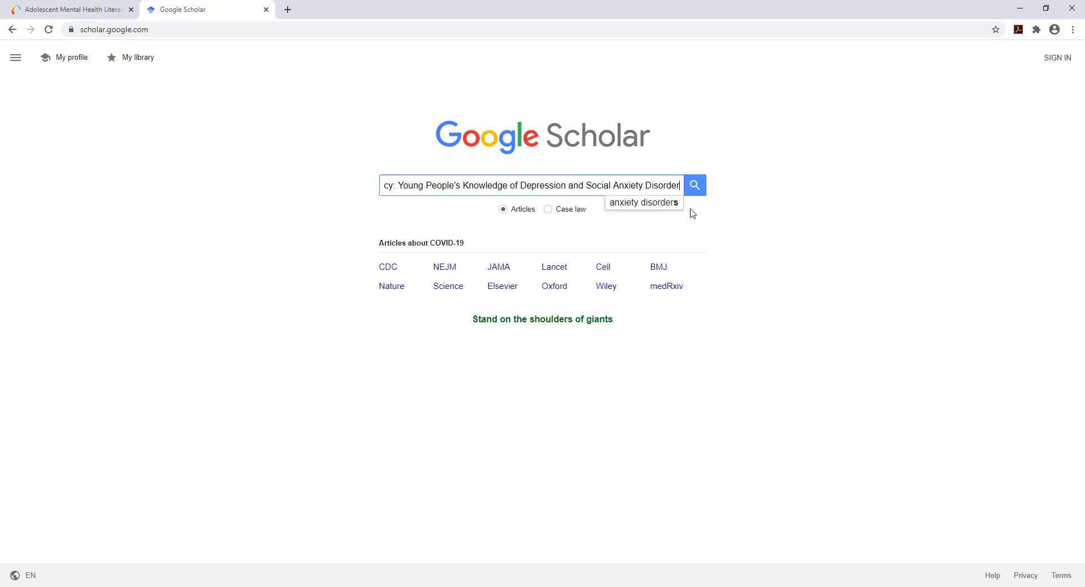
Search Google Scholar for the pasted 'Adolescent Mental Health Literacy' article title.
left_click(694, 186)
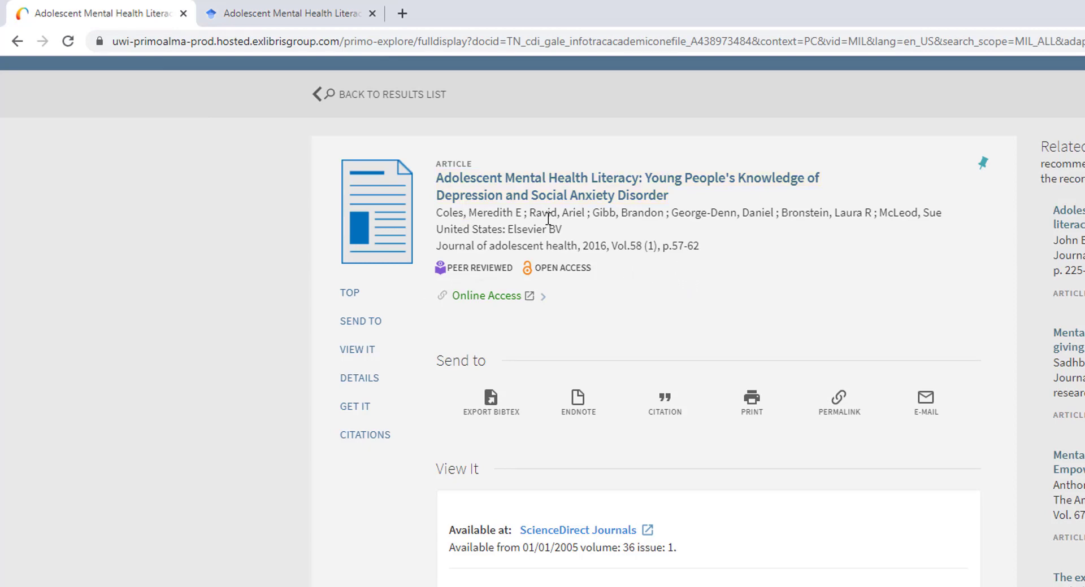
View the Scholar results with the Coles et al. 2016 article first, cited by 98.
left_click(290, 14)
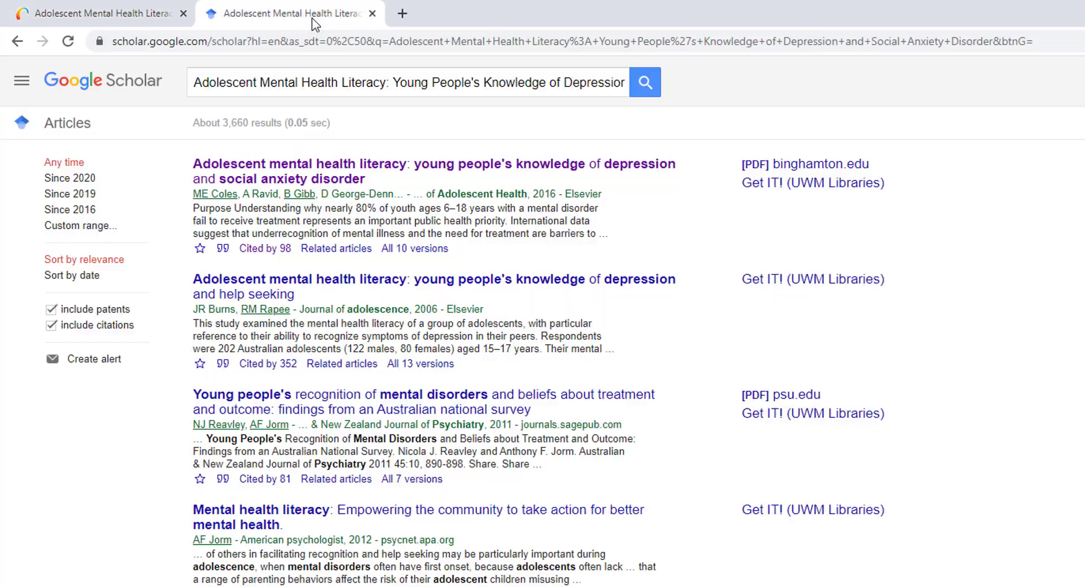
mouse_move(455, 224)
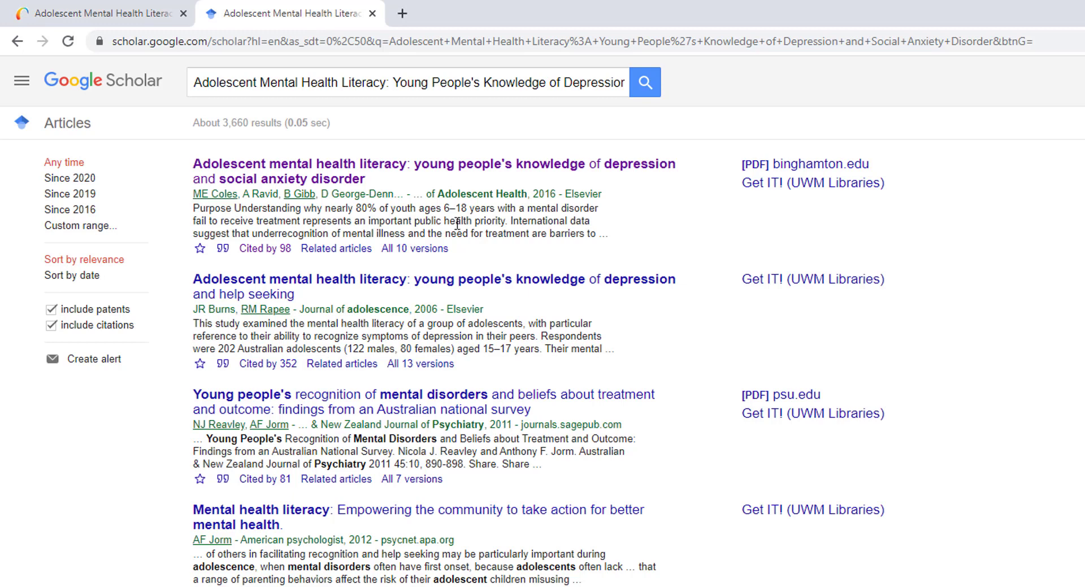
mouse_move(714, 249)
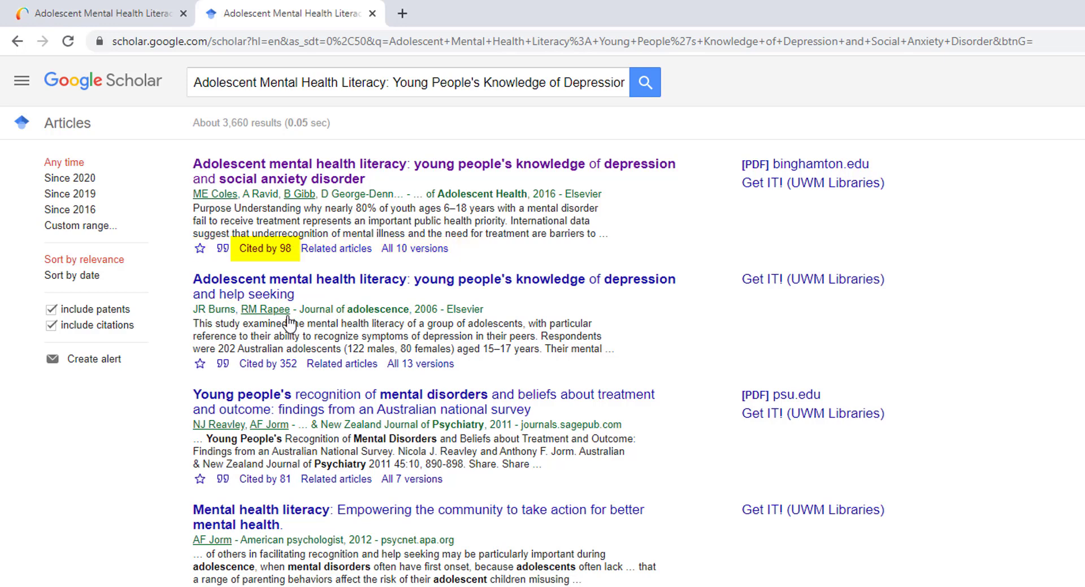
mouse_move(268, 263)
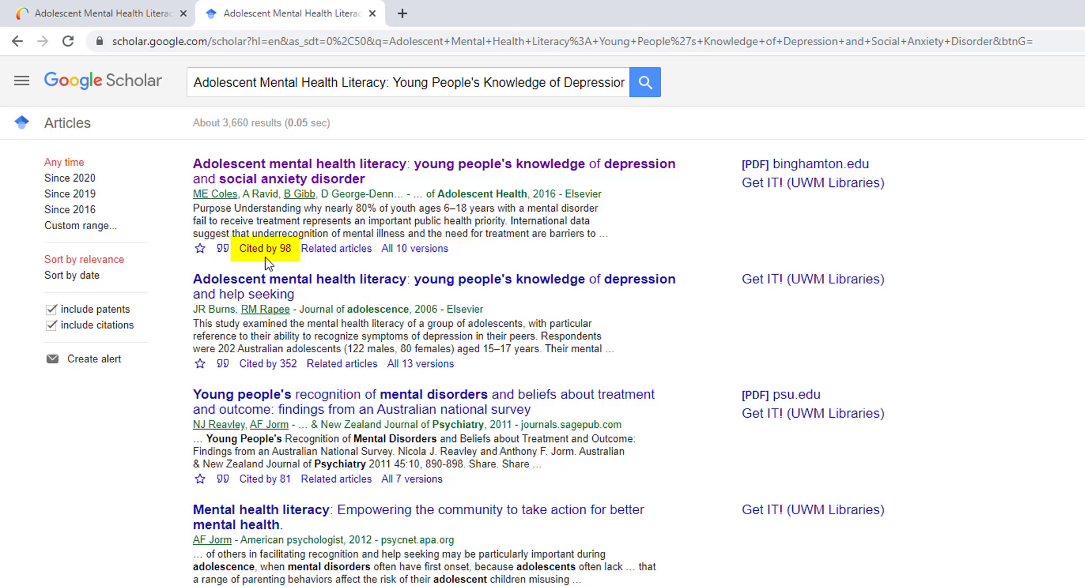
mouse_move(265, 249)
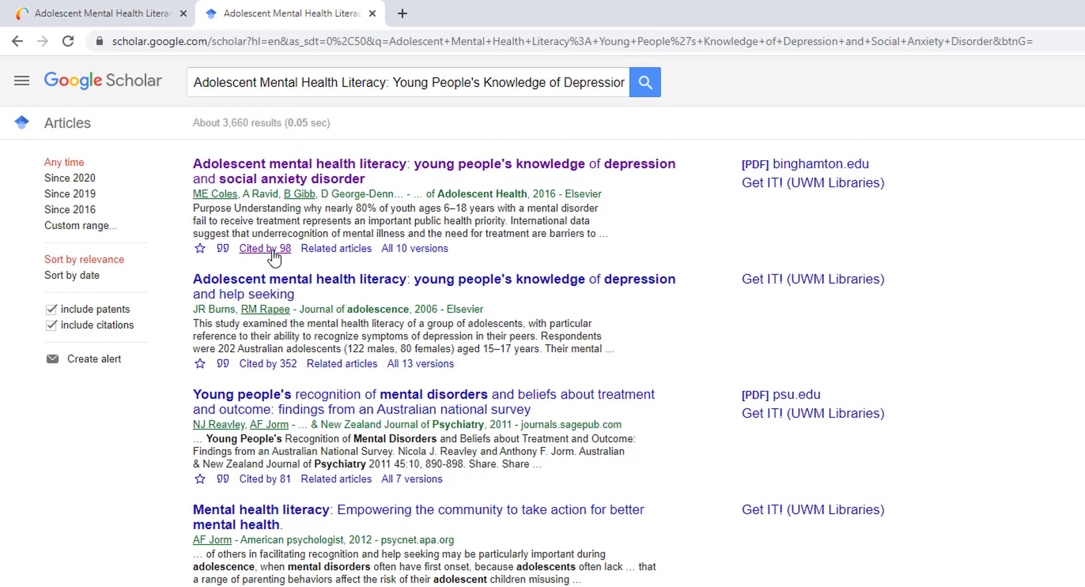
Show the roughly 98 articles citing the Coles 2016 paper and look through the list.
left_click(264, 249)
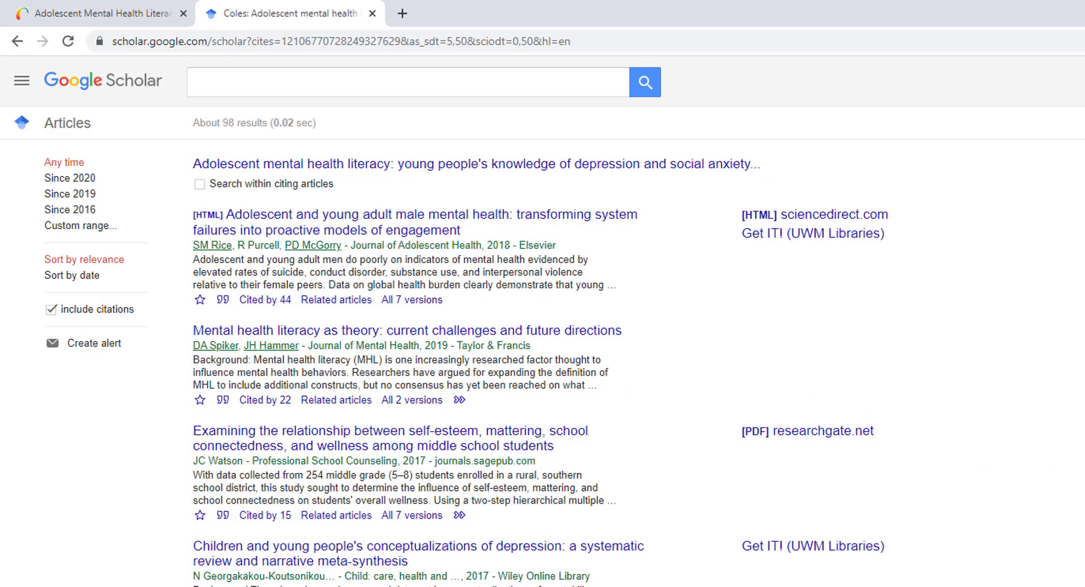
mouse_move(1061, 422)
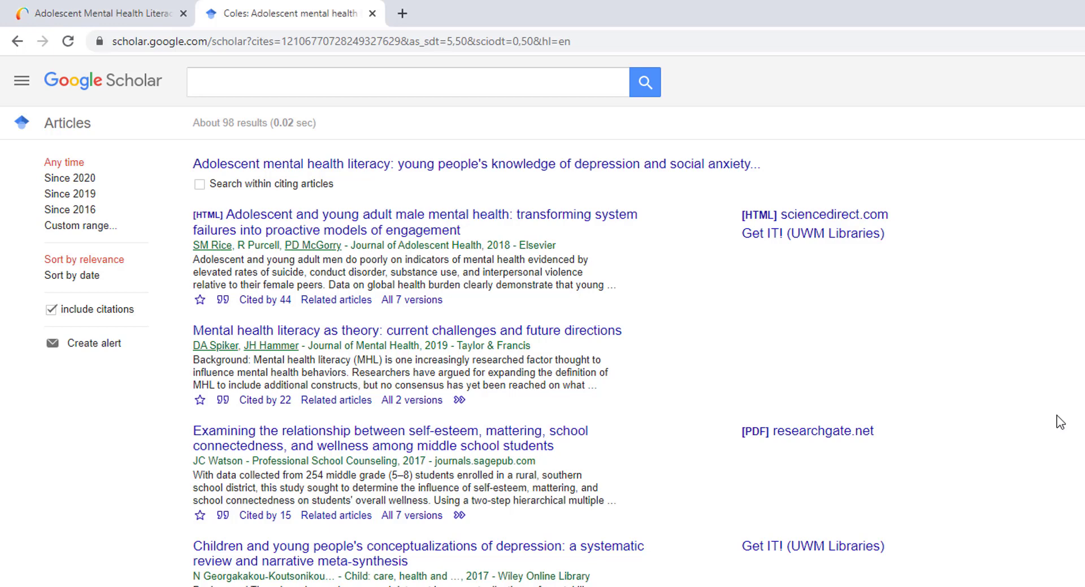
scroll("down", 3)
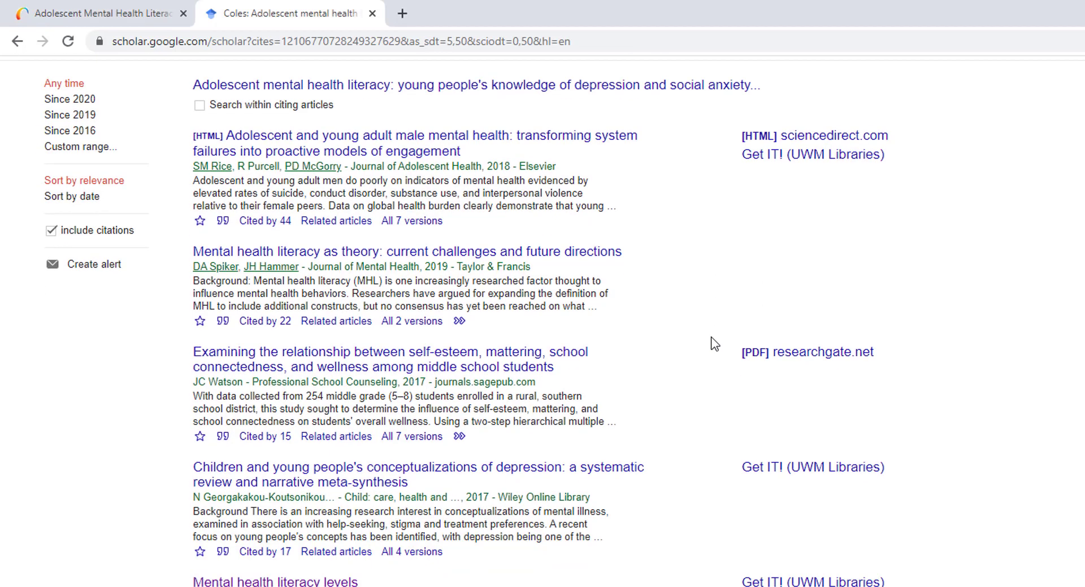
scroll("down", 3)
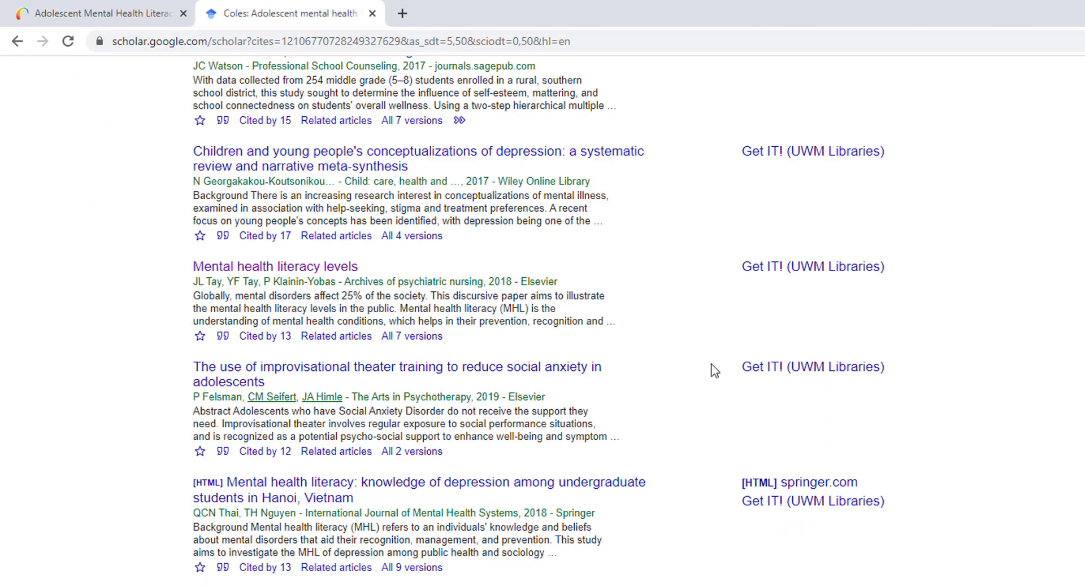
scroll("up", 3)
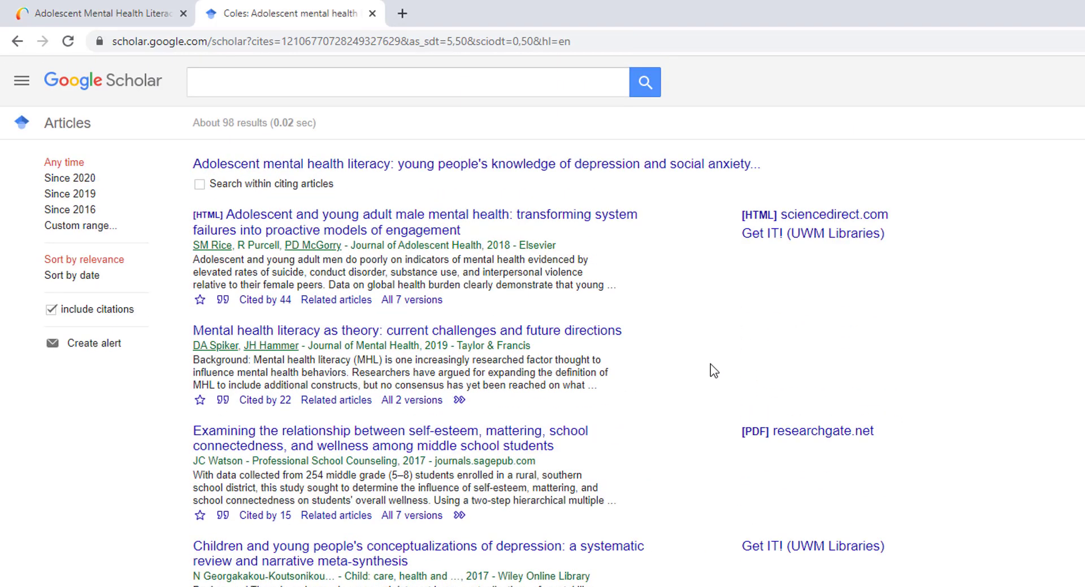
mouse_move(232, 147)
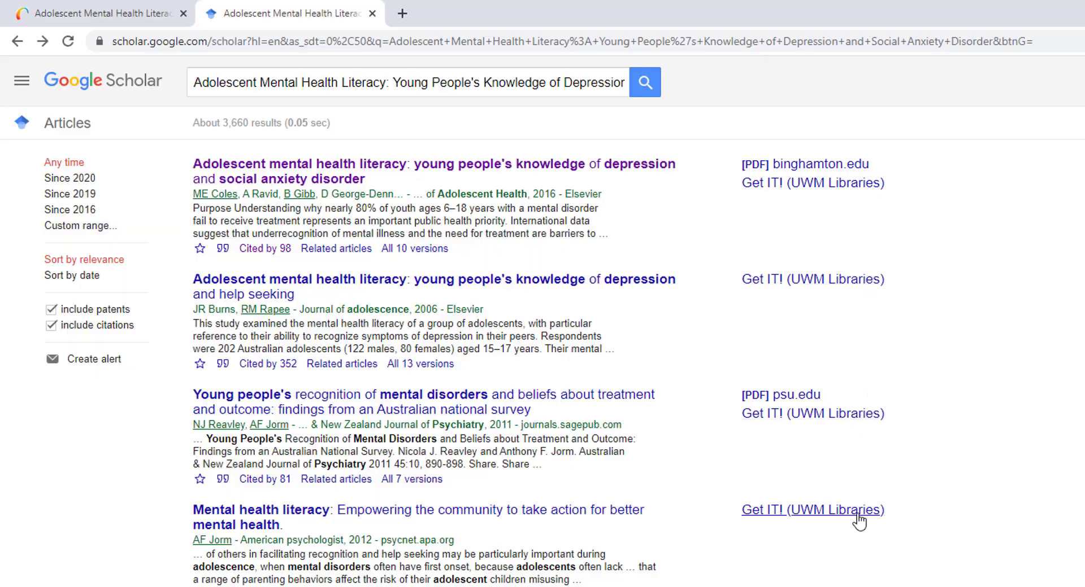
mouse_move(1042, 501)
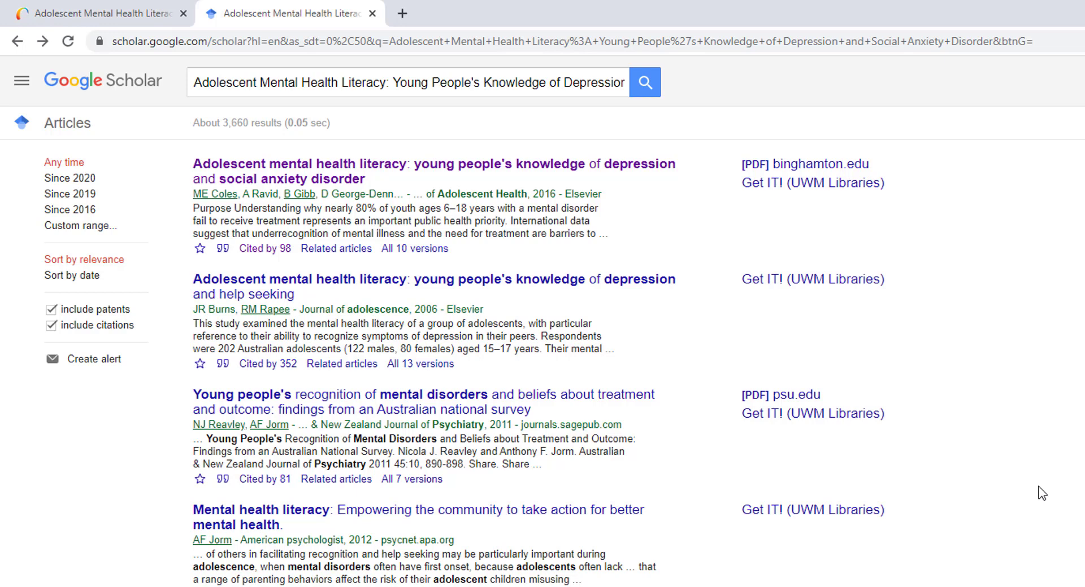
mouse_move(54, 111)
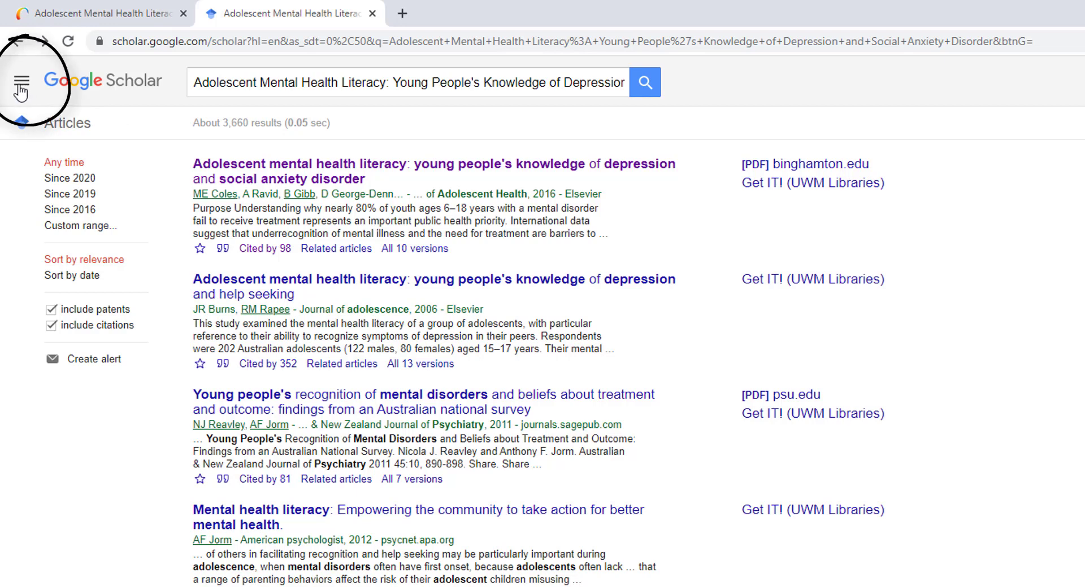
left_click(21, 82)
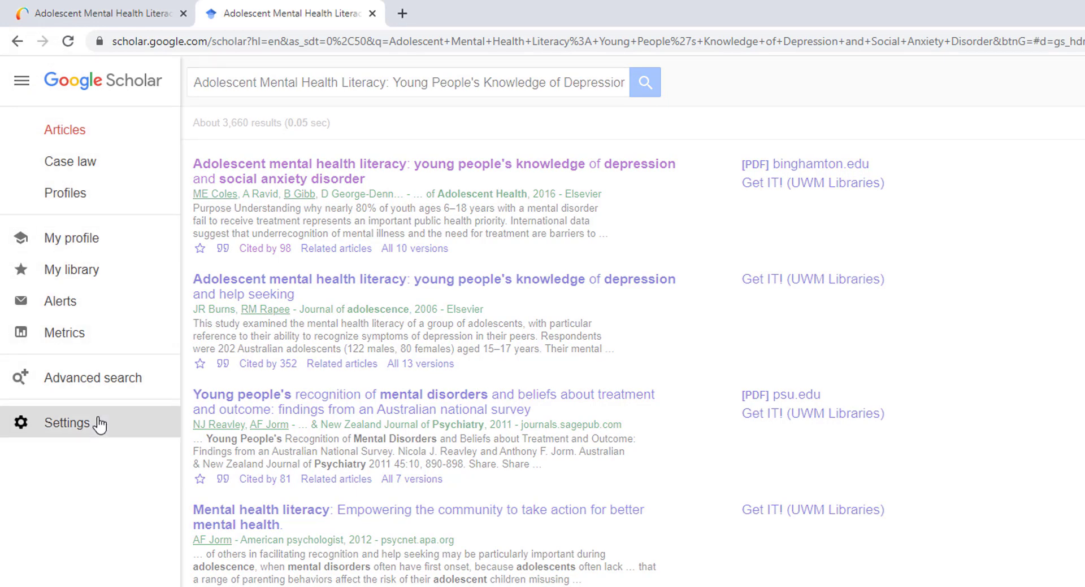
left_click(67, 423)
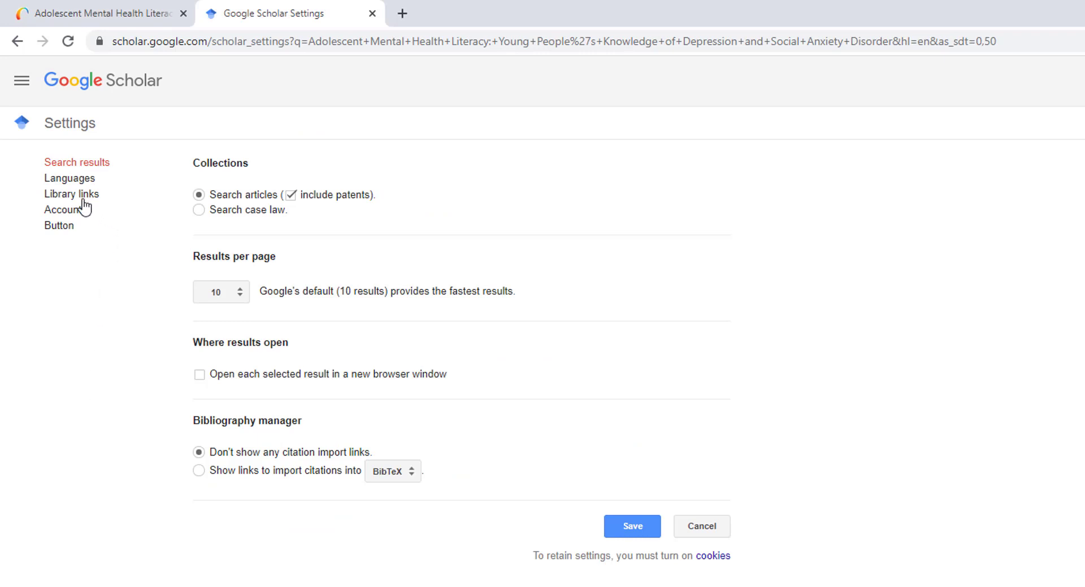
left_click(71, 193)
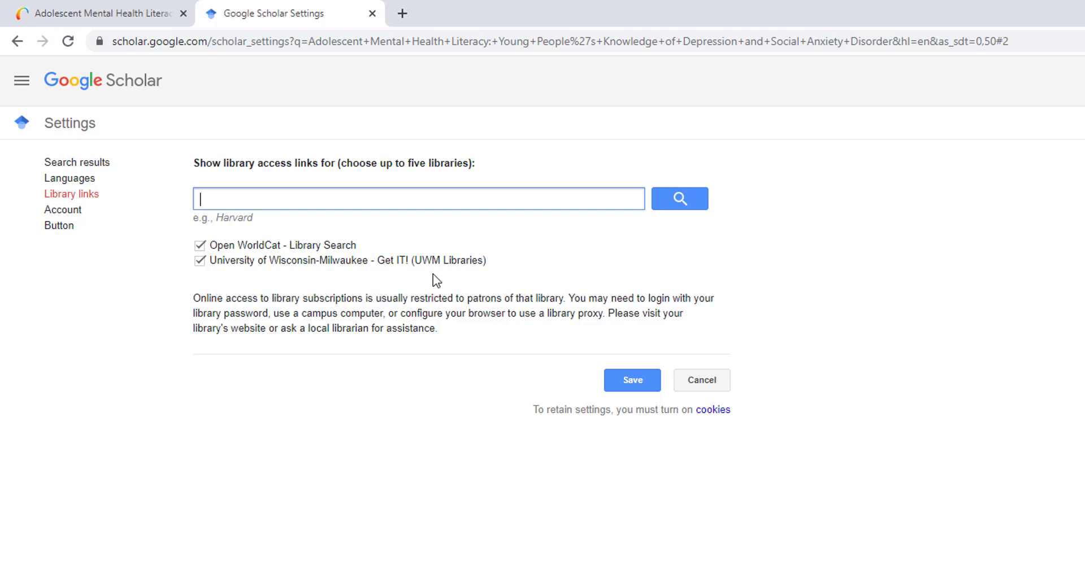
left_click(630, 379)
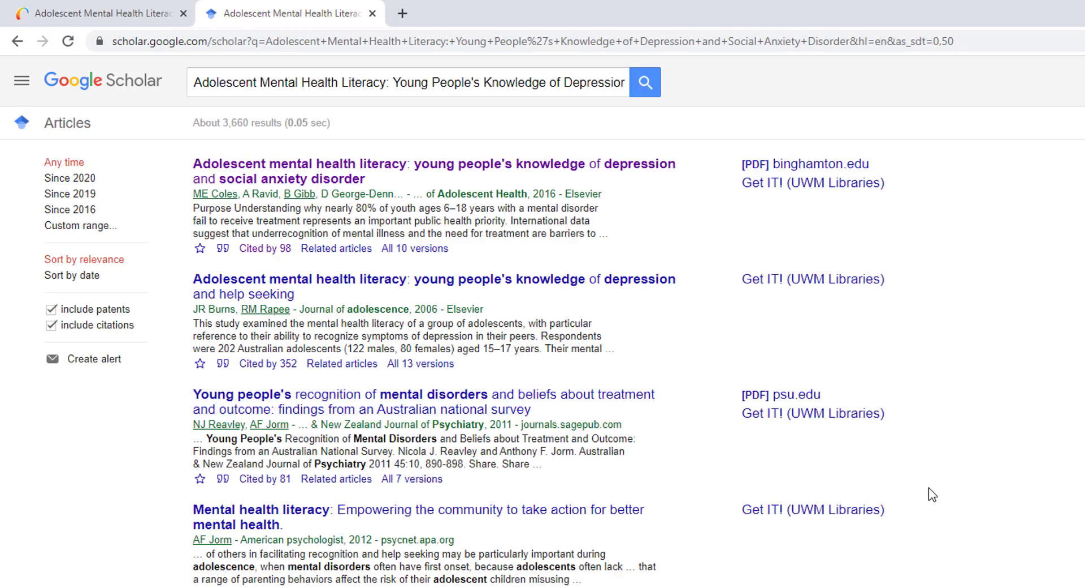